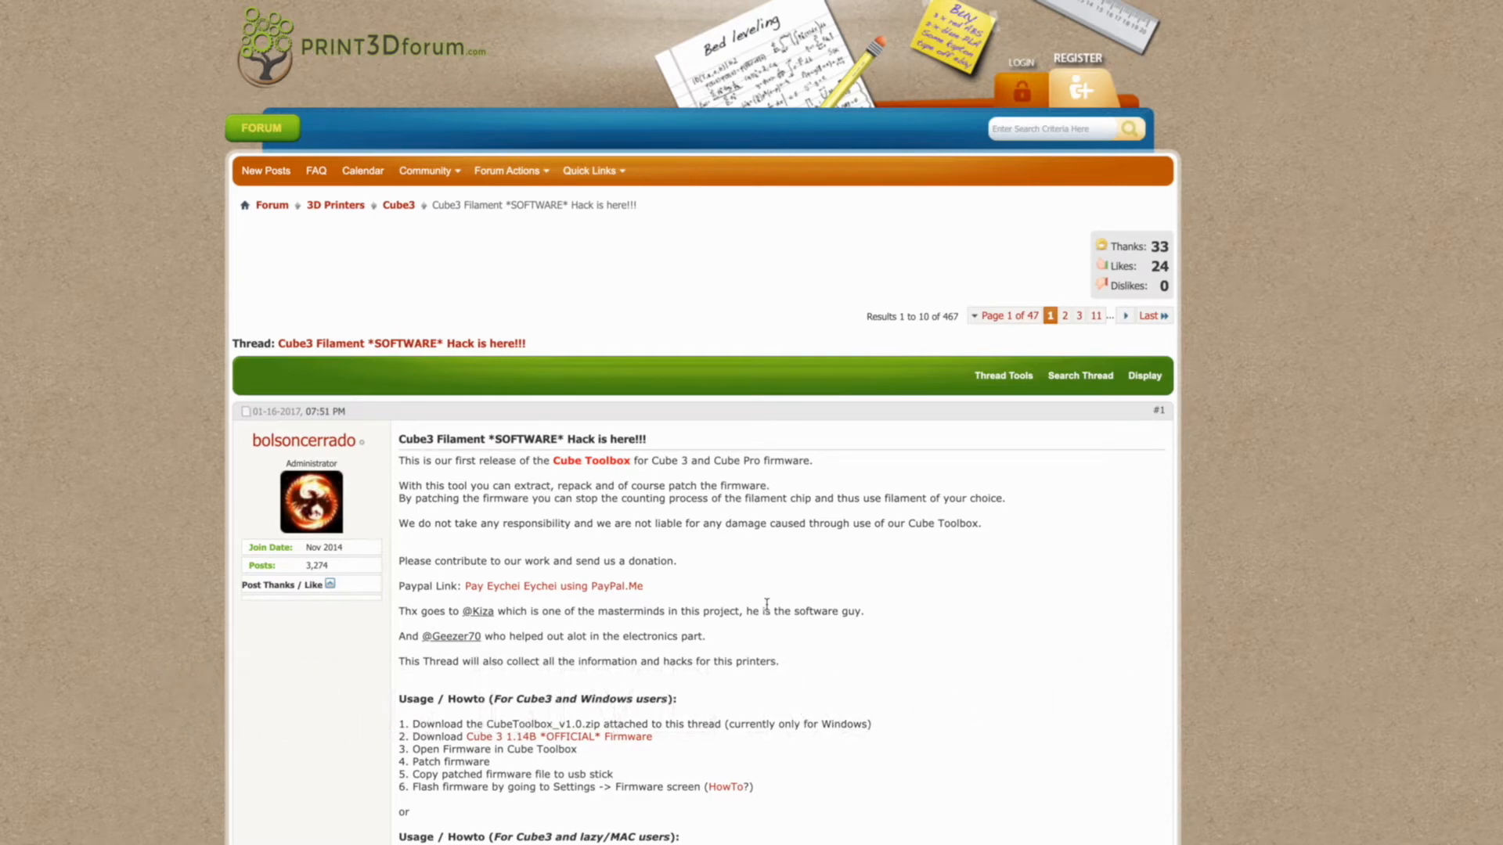
mouse_move(1163, 110)
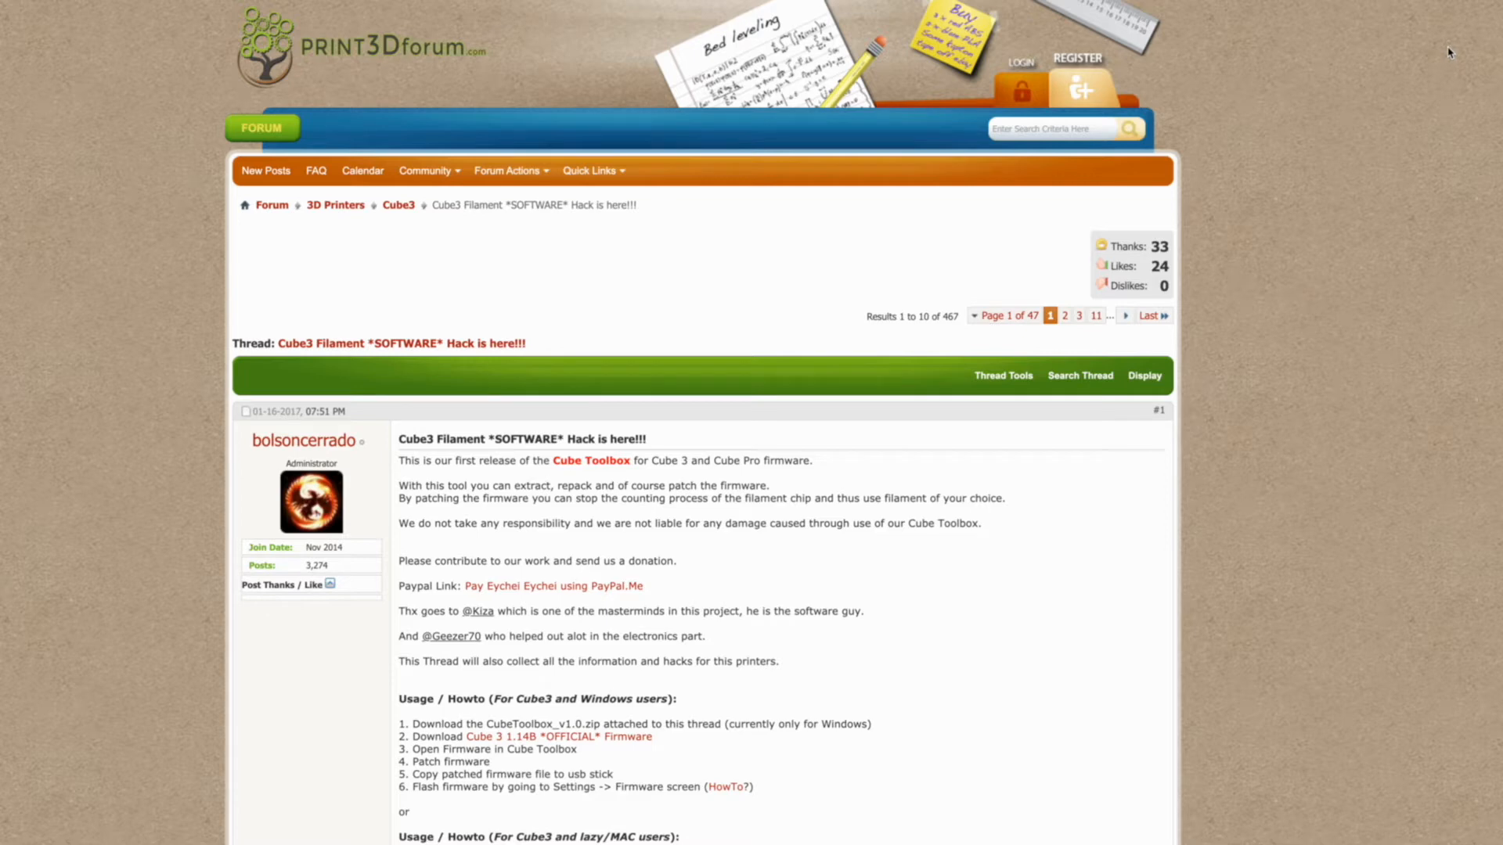
mouse_move(1046, 519)
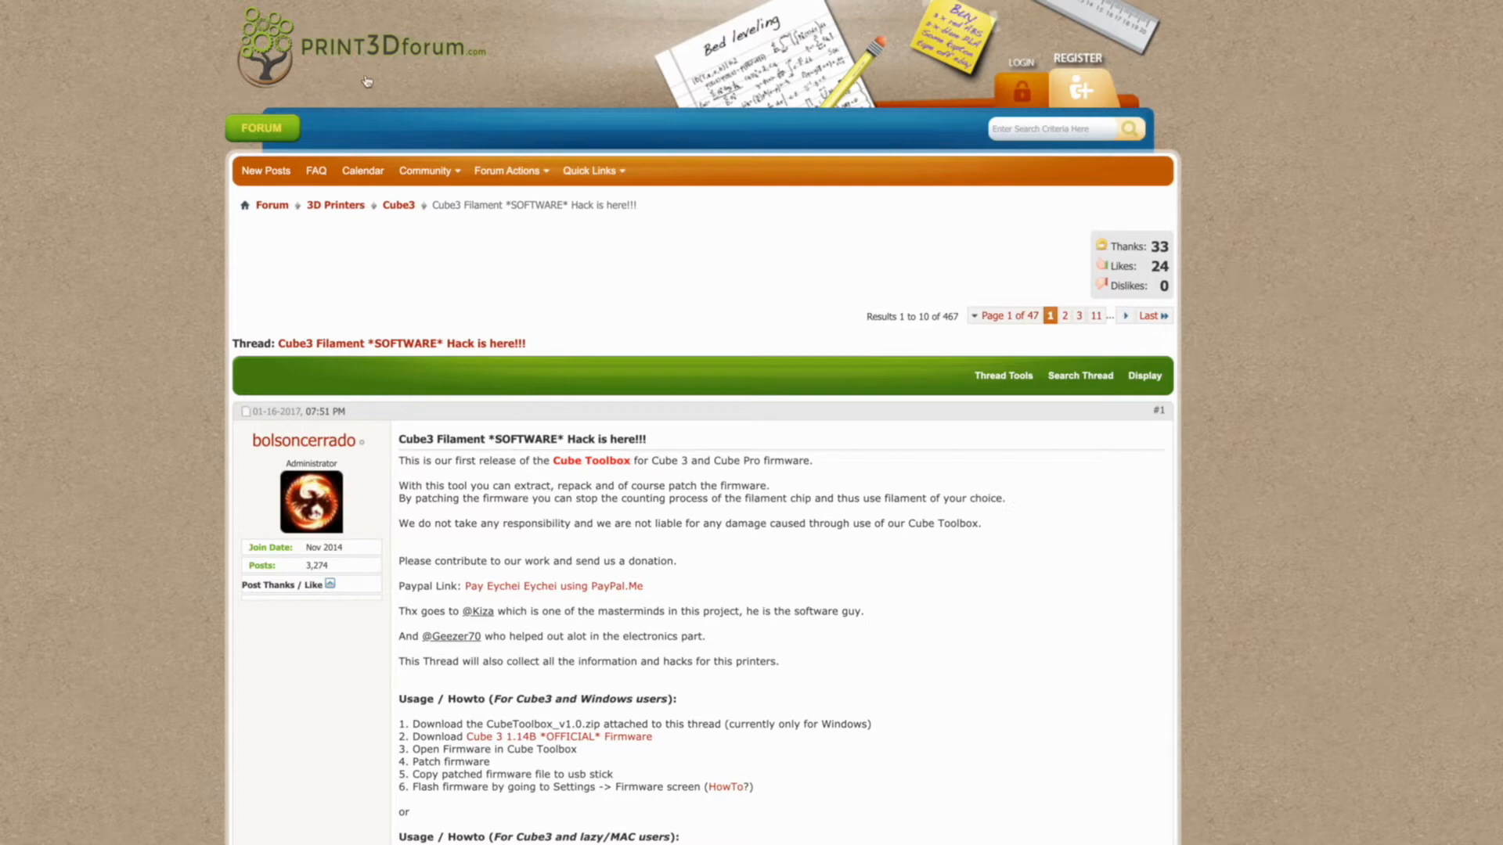
Follow the Step 1 'here' link in the CubePro FIRMWARE Hacking thread to the cubepro V2.00.ar Dropbox page
scroll(down, 3)
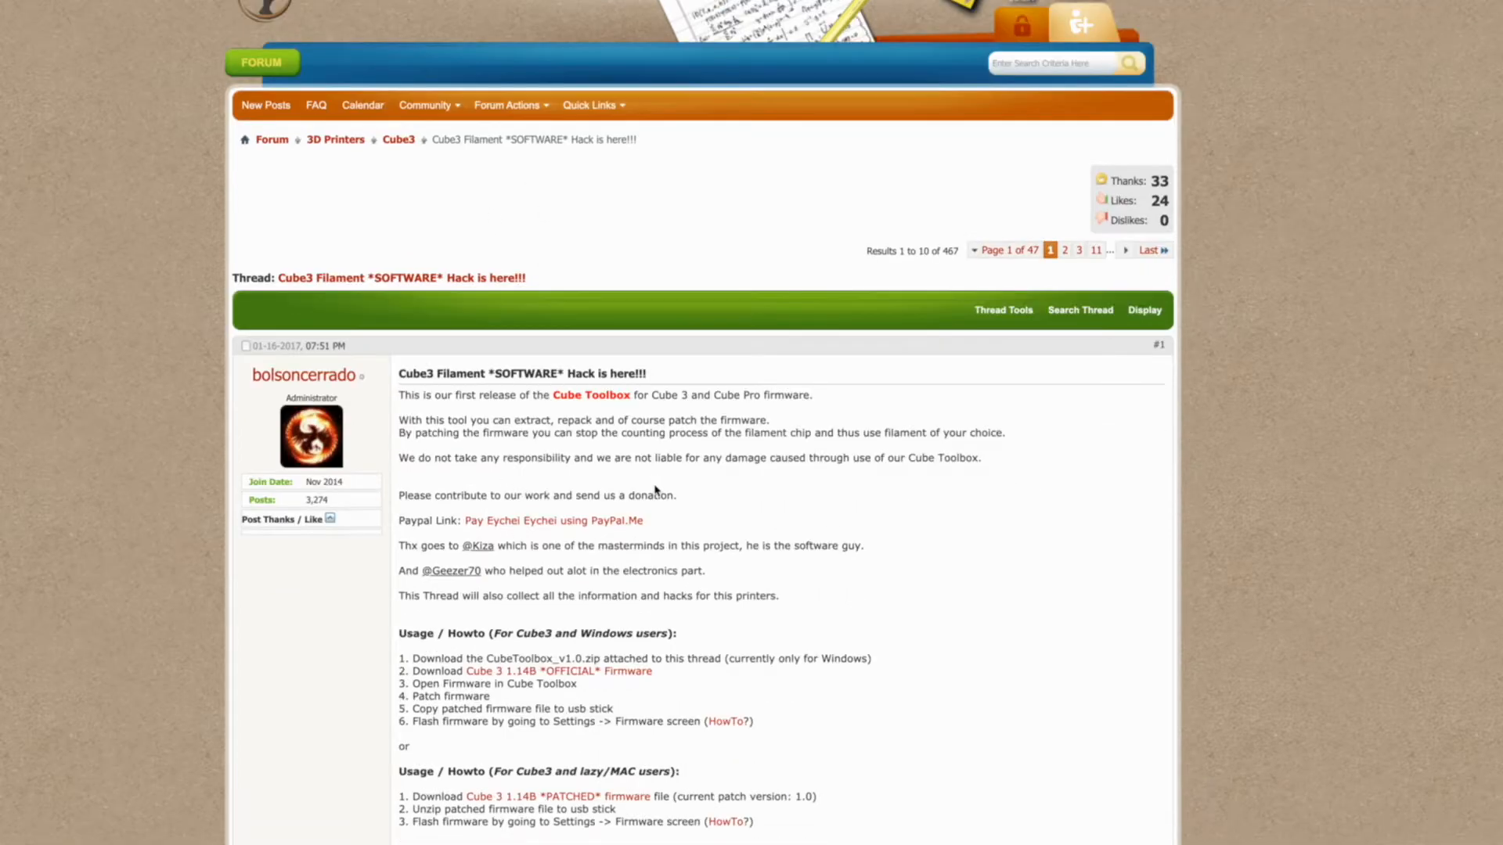
scroll(down, 3)
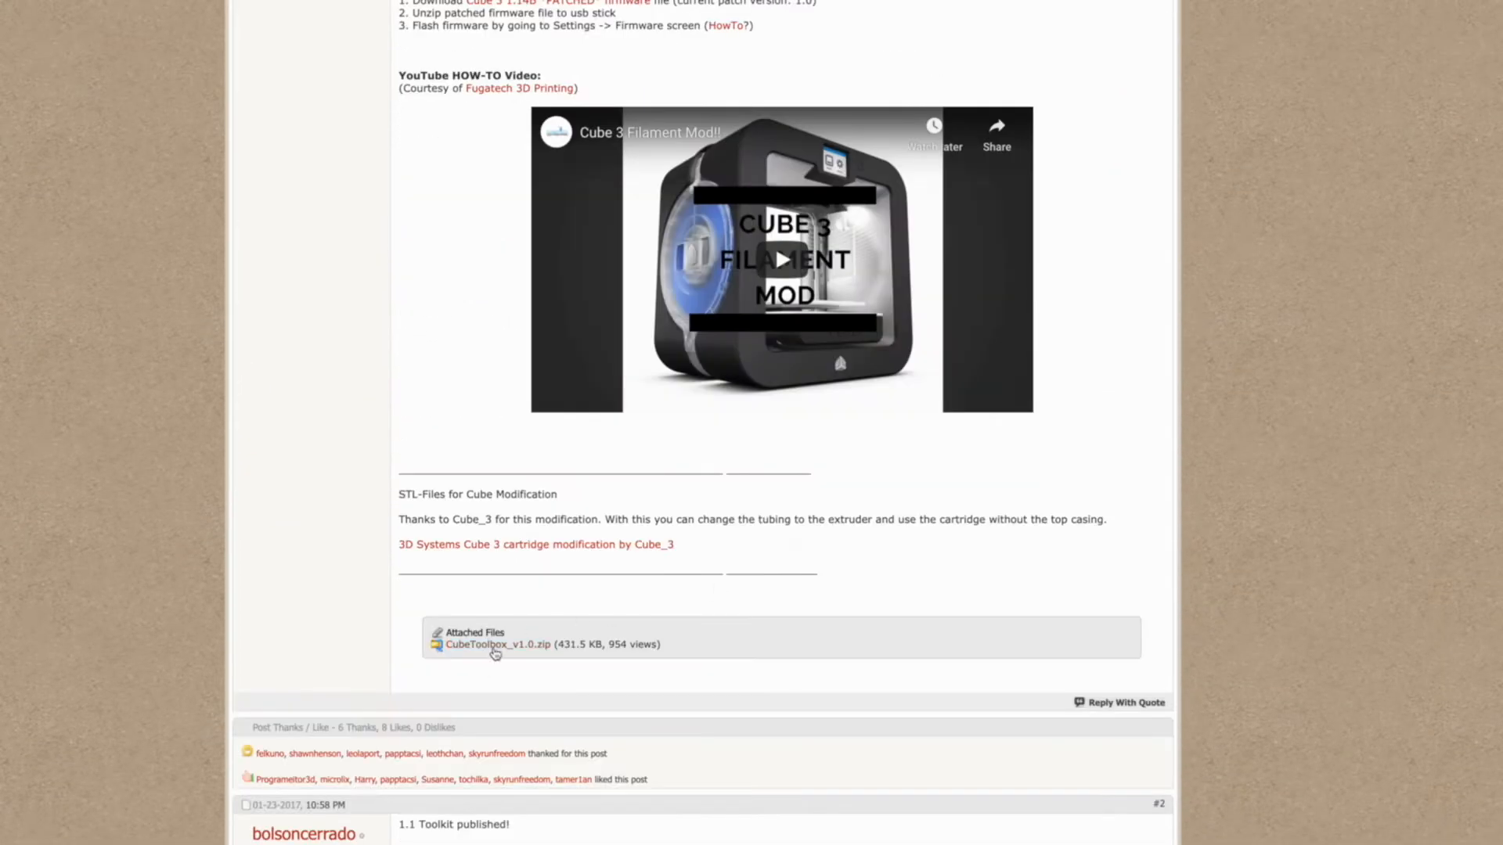
scroll(up, 3)
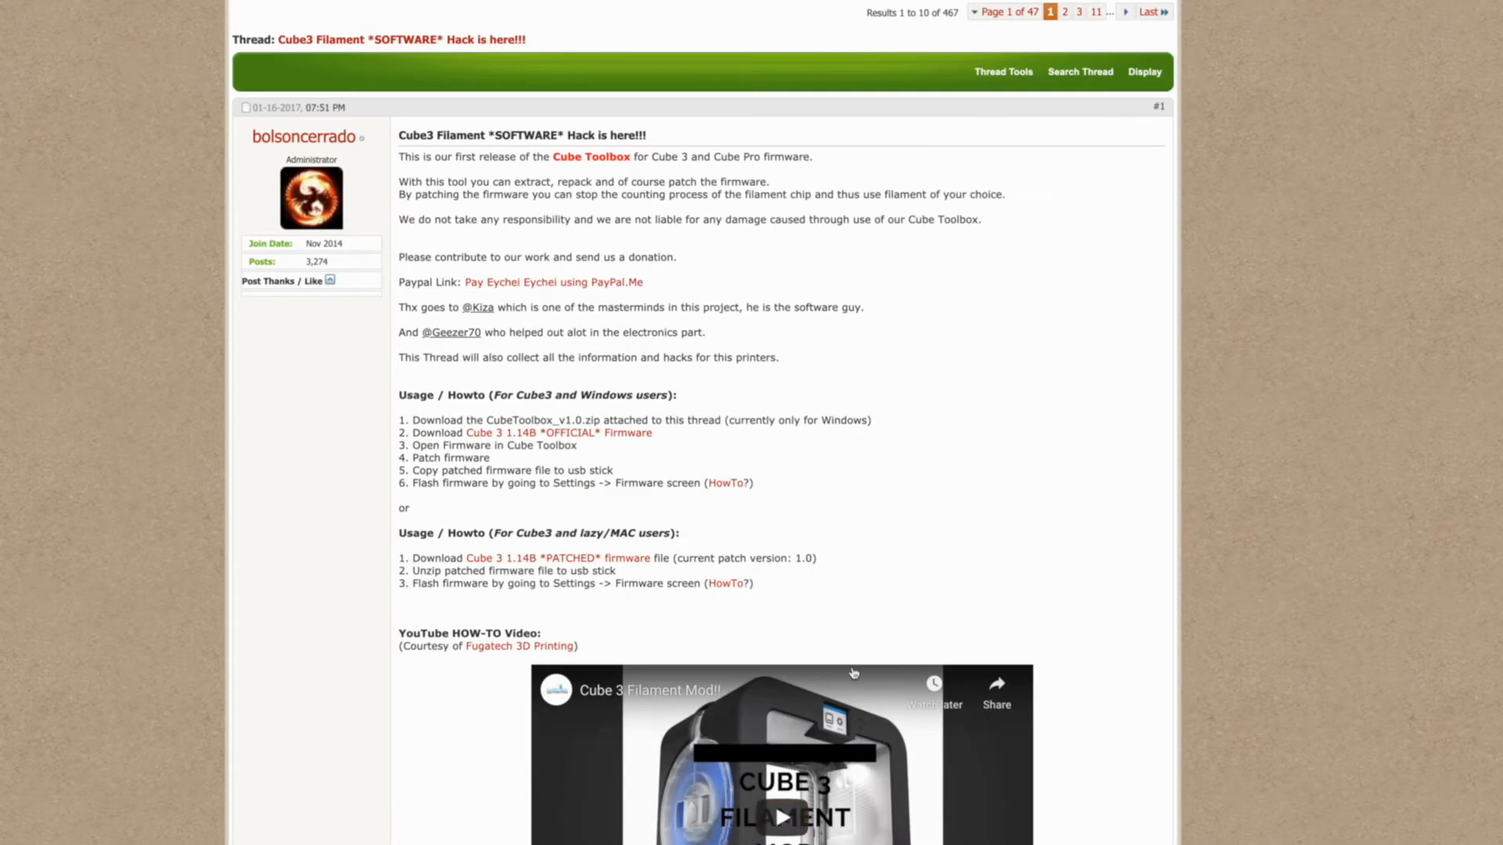
scroll(down, 3)
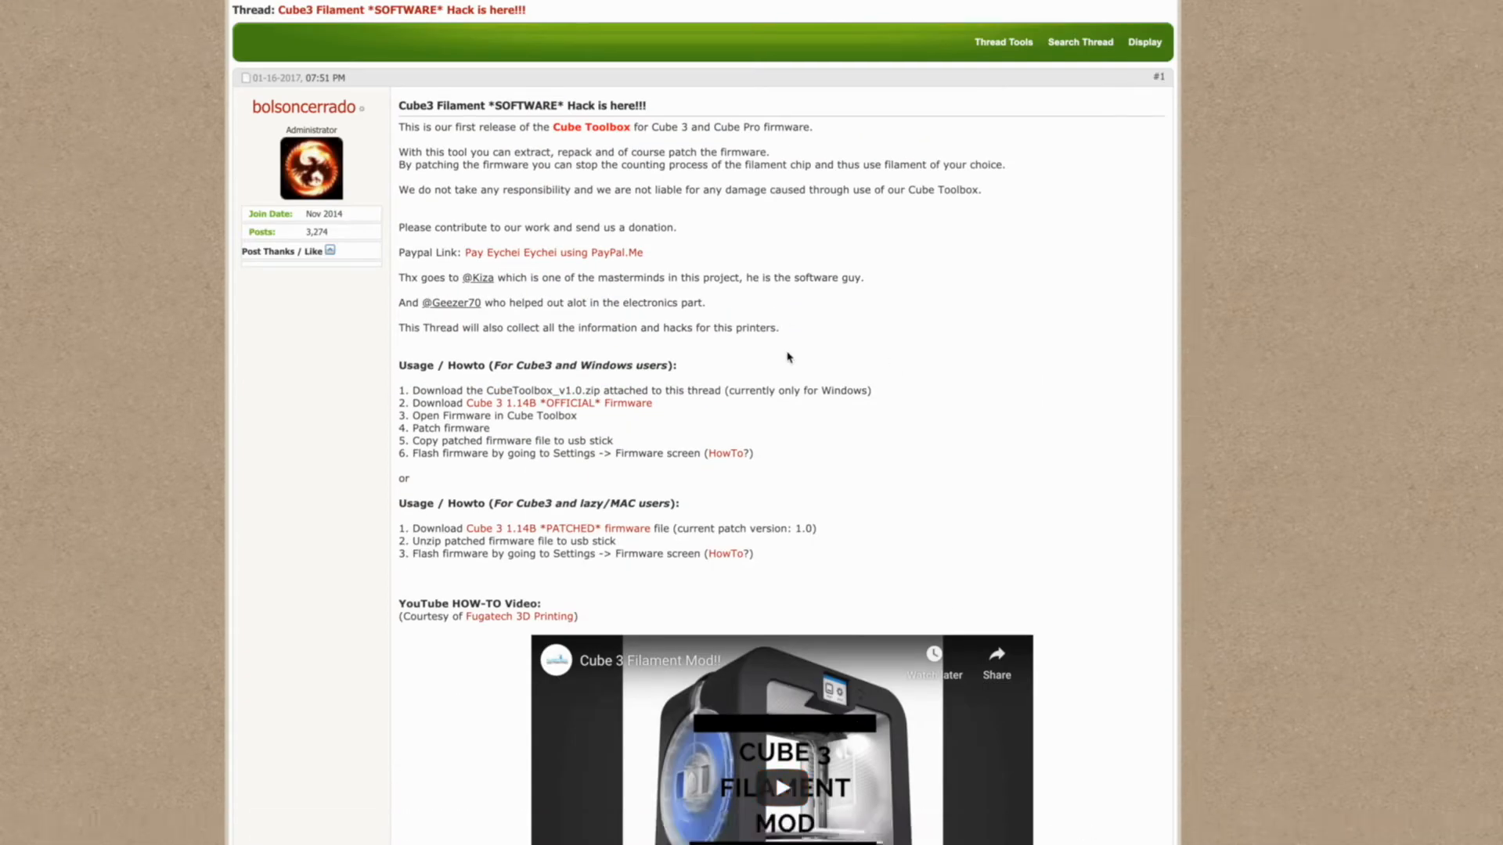
scroll(down, 3)
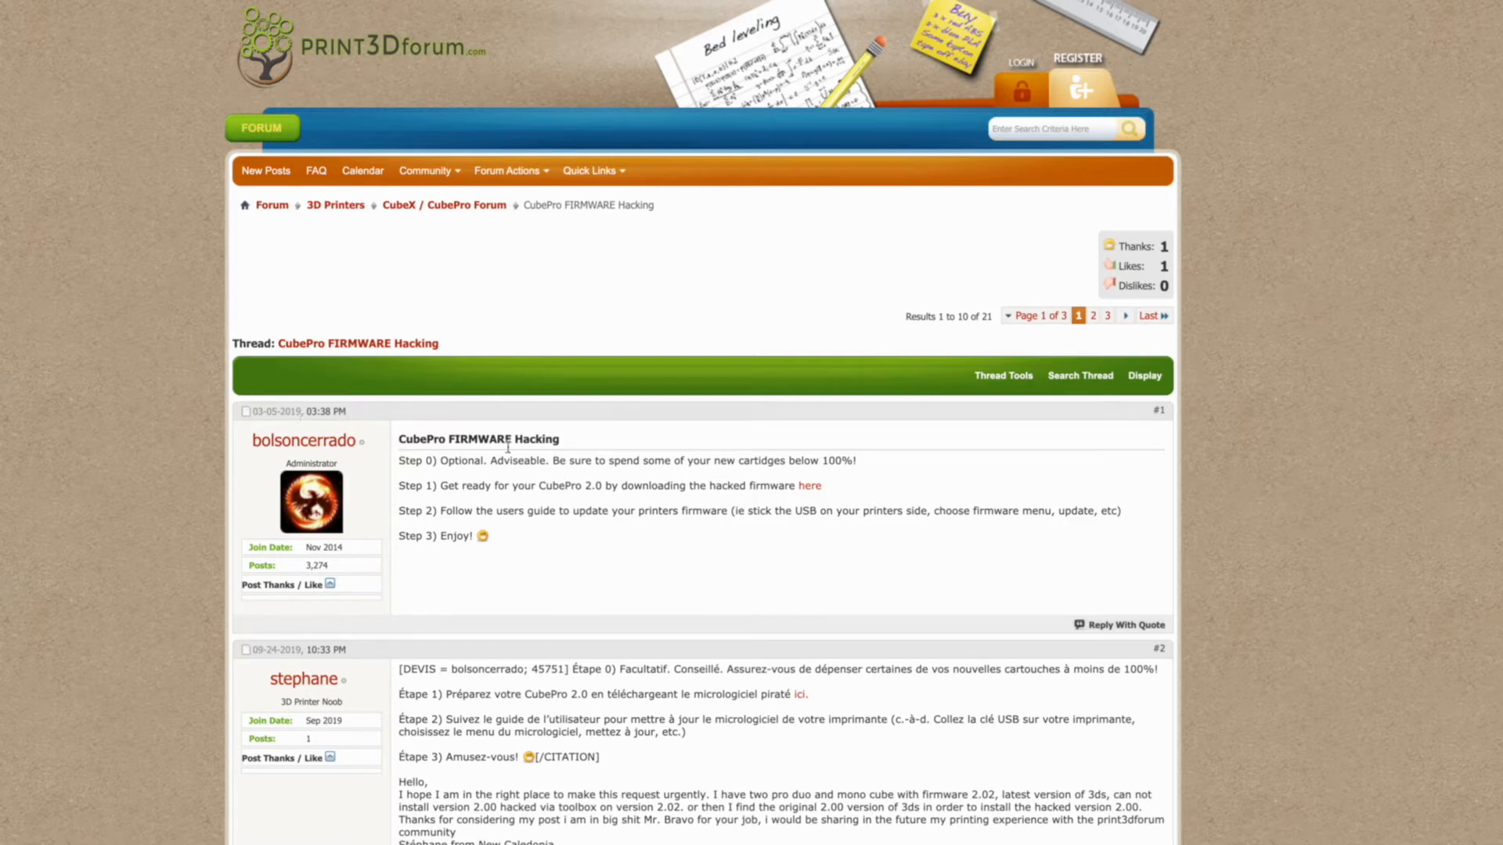
mouse_move(689, 573)
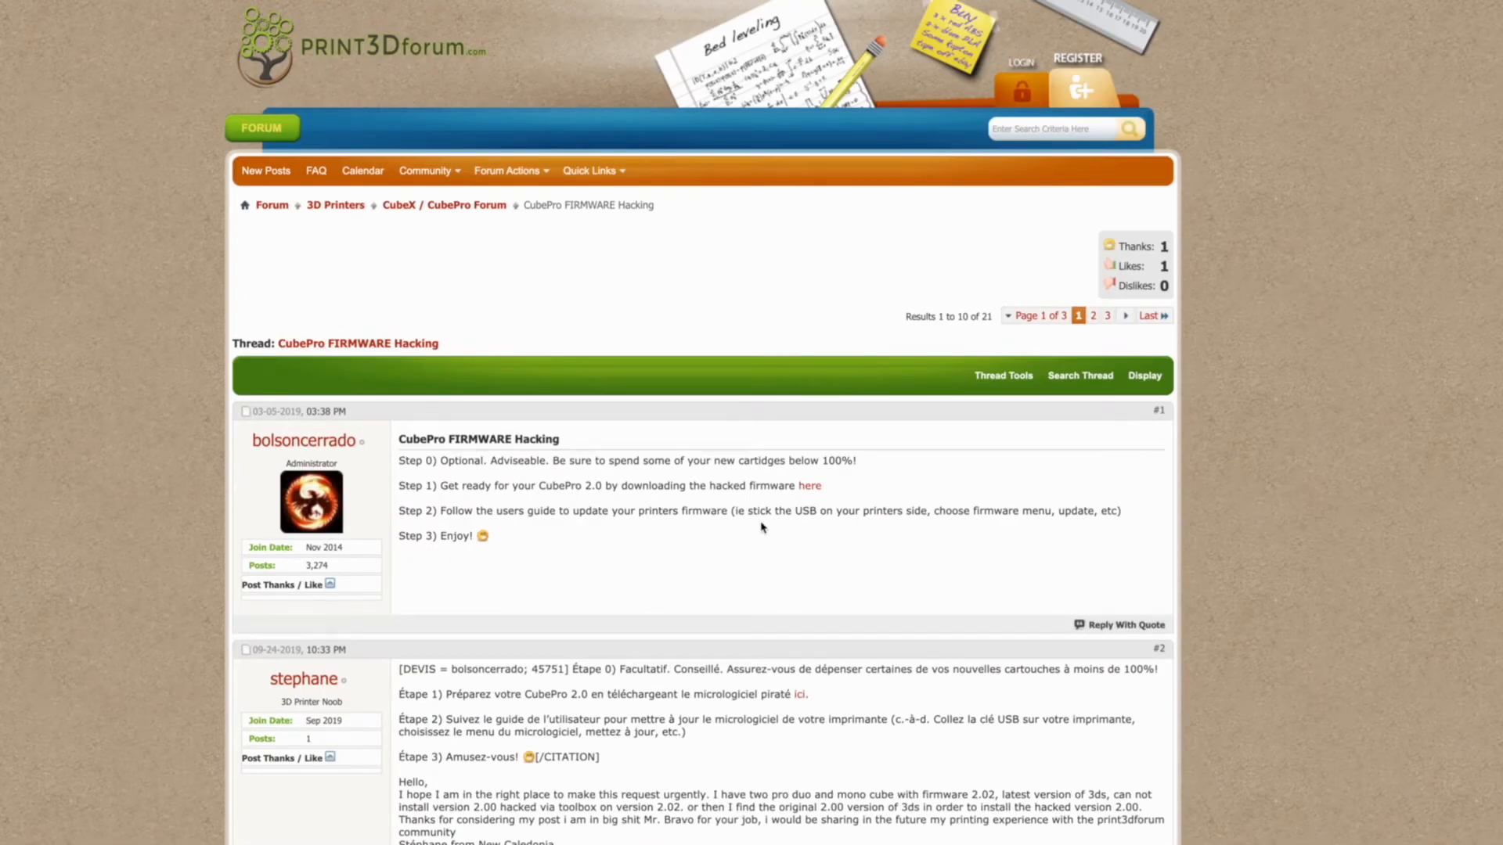
mouse_move(667, 490)
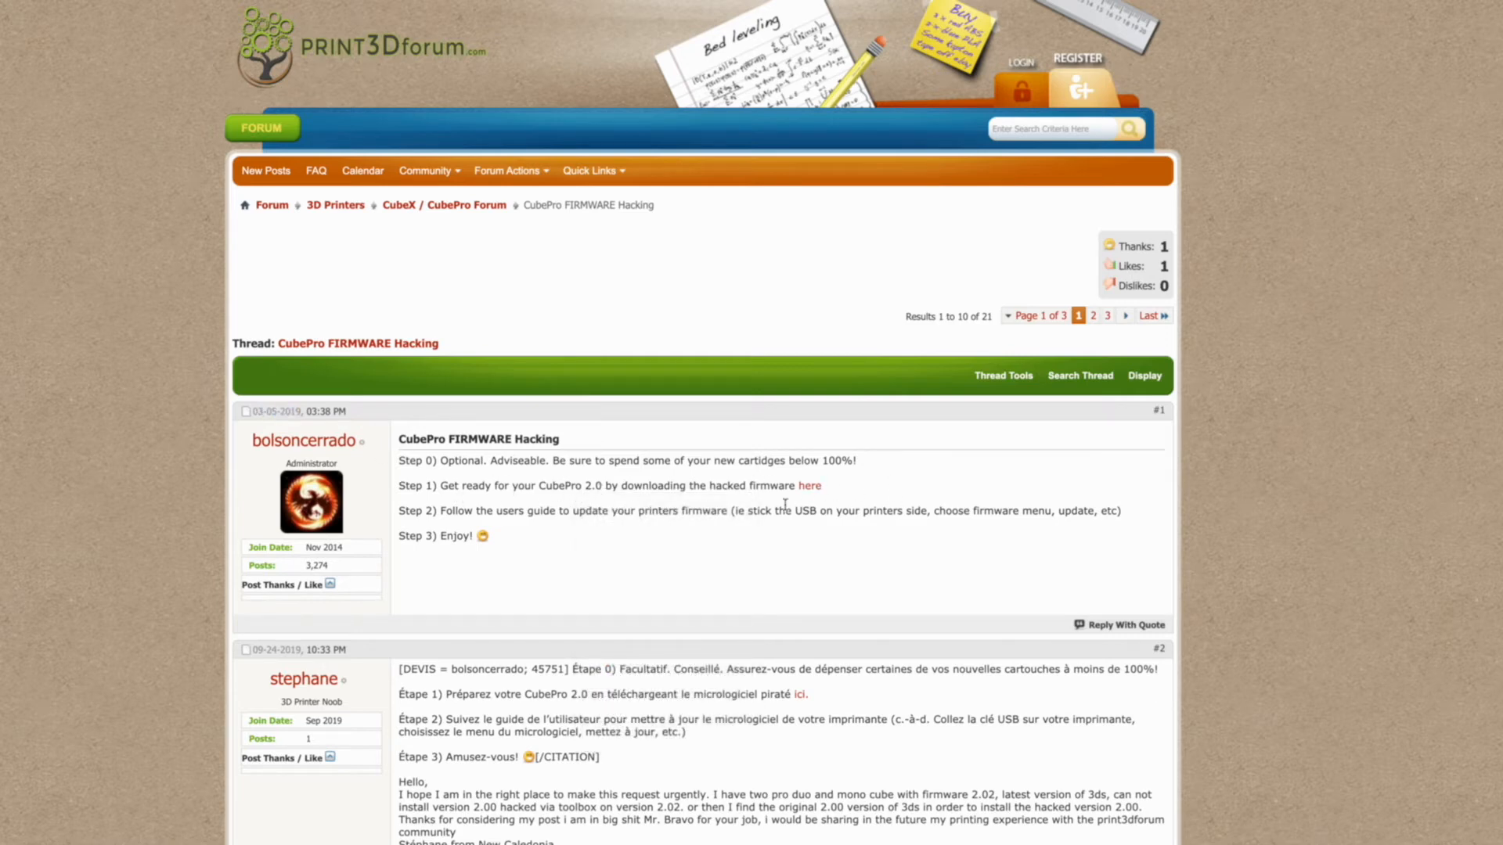
click(809, 485)
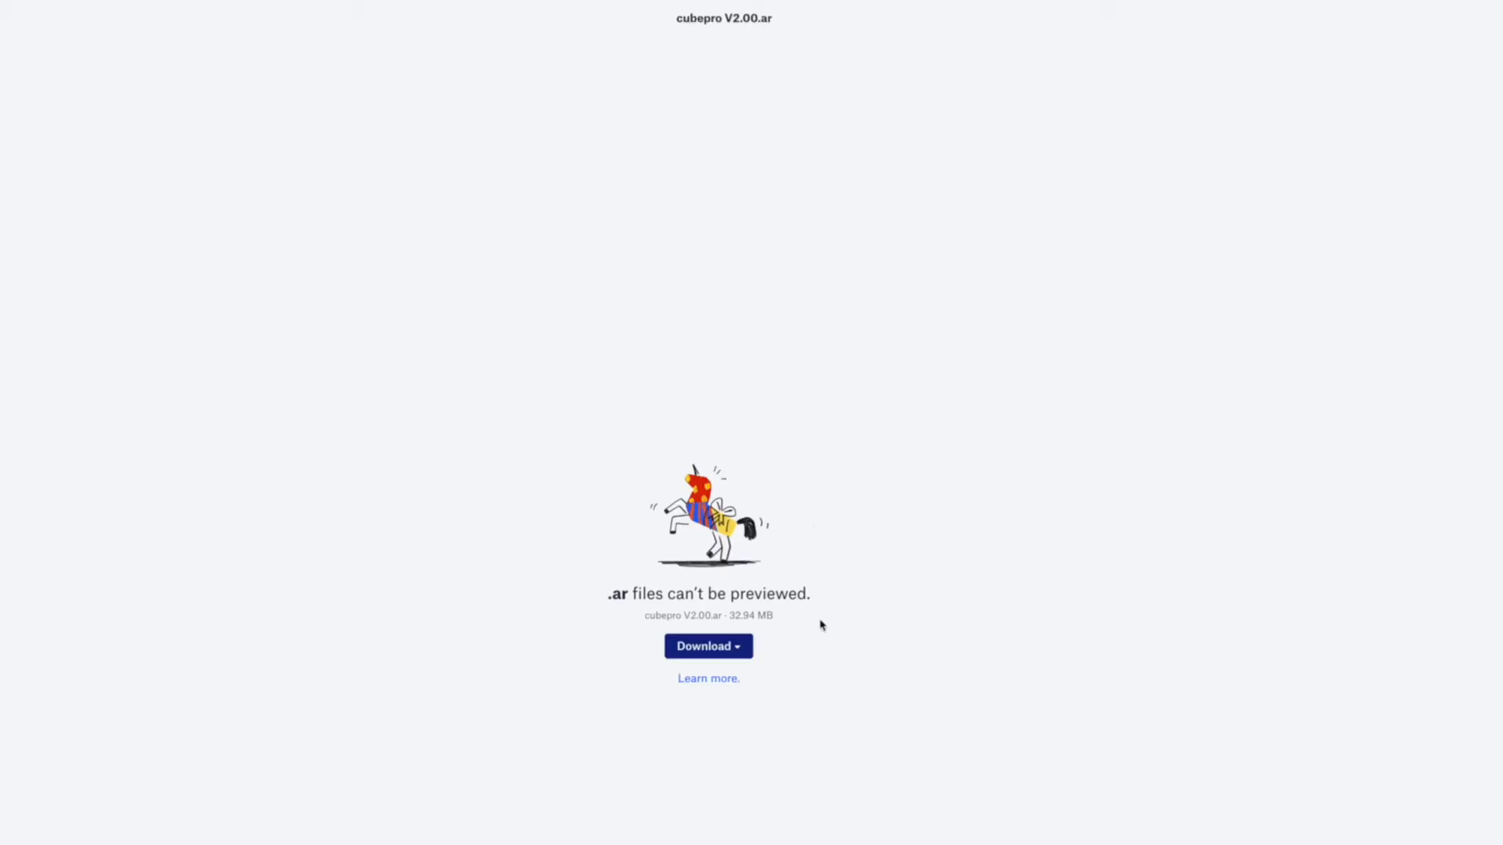